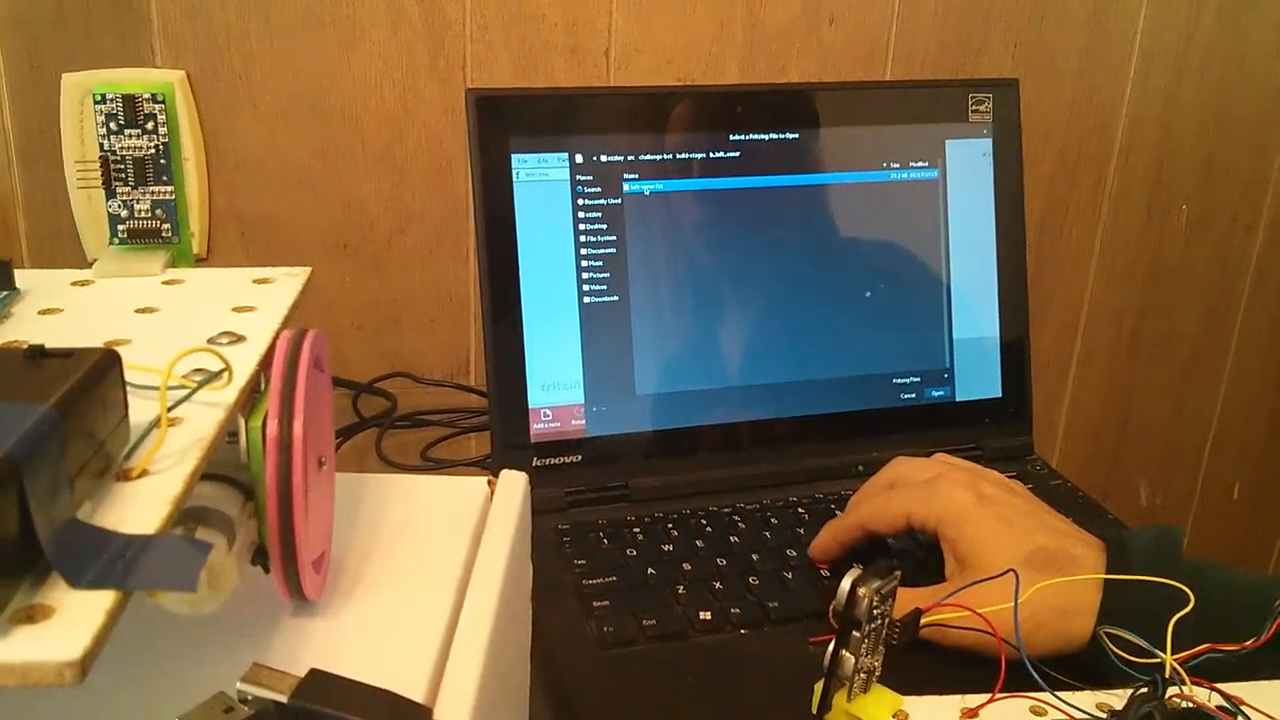
# Choose the sonar project's .fzz wiring diagram in the Open dialog.
pyautogui.click(934, 392)
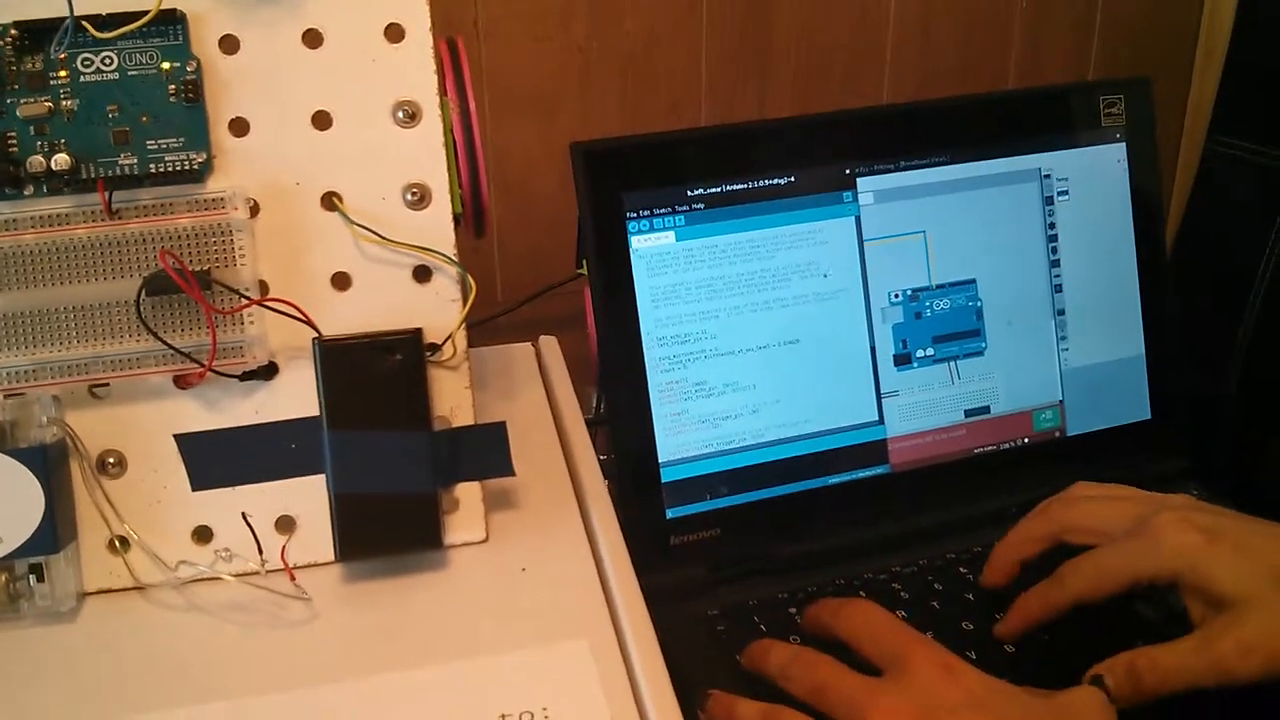
# Show the Tools > Board list of target boards for selecting the Arduino Uno.
pyautogui.click(630, 210)
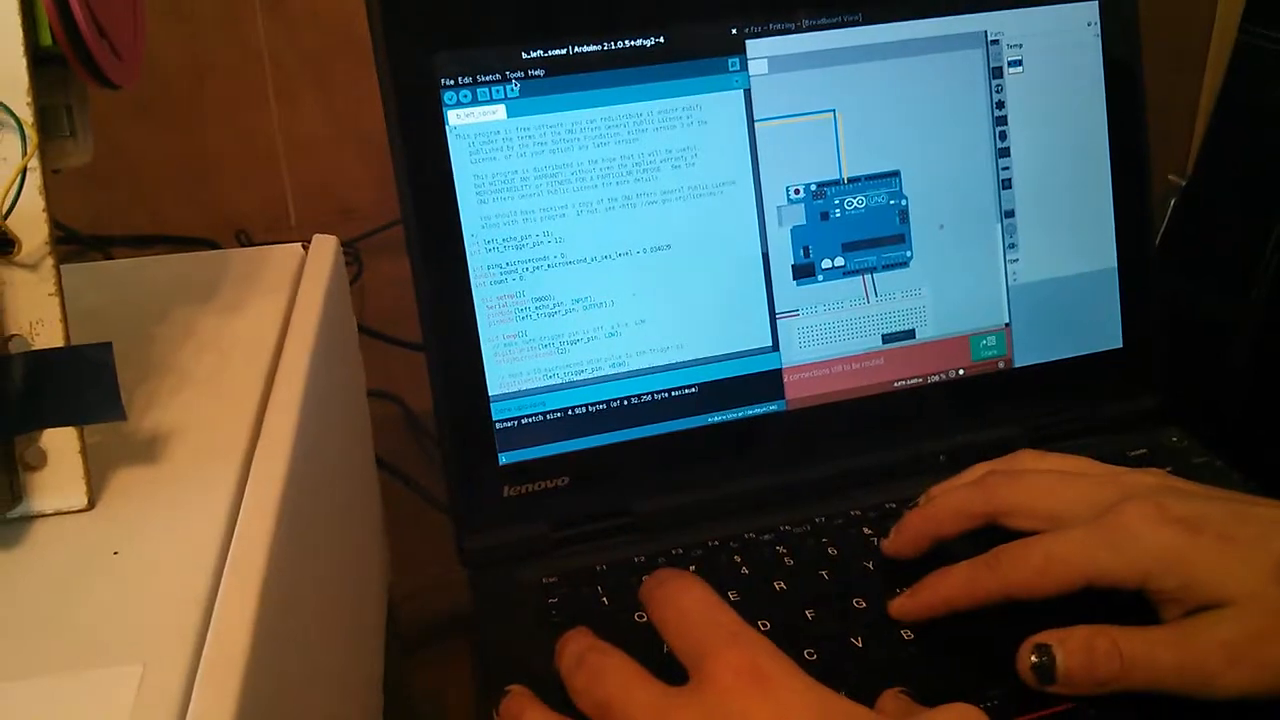
pyautogui.click(518, 80)
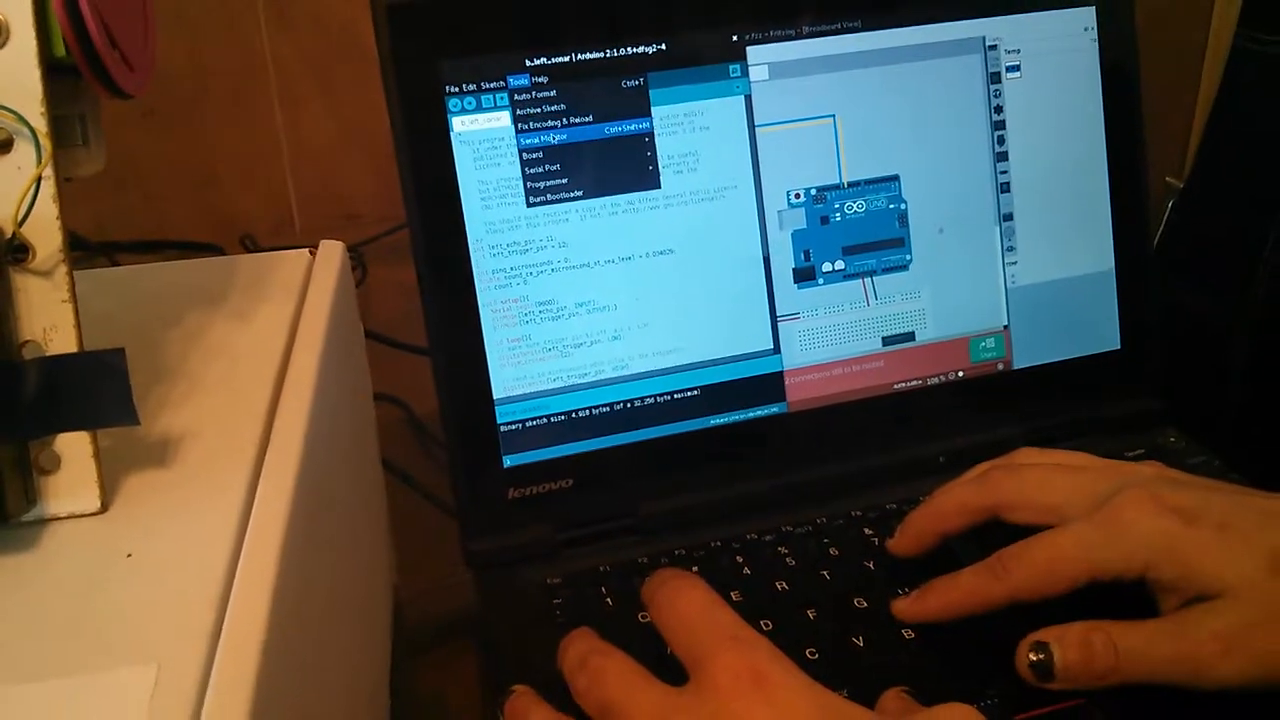
pyautogui.click(536, 156)
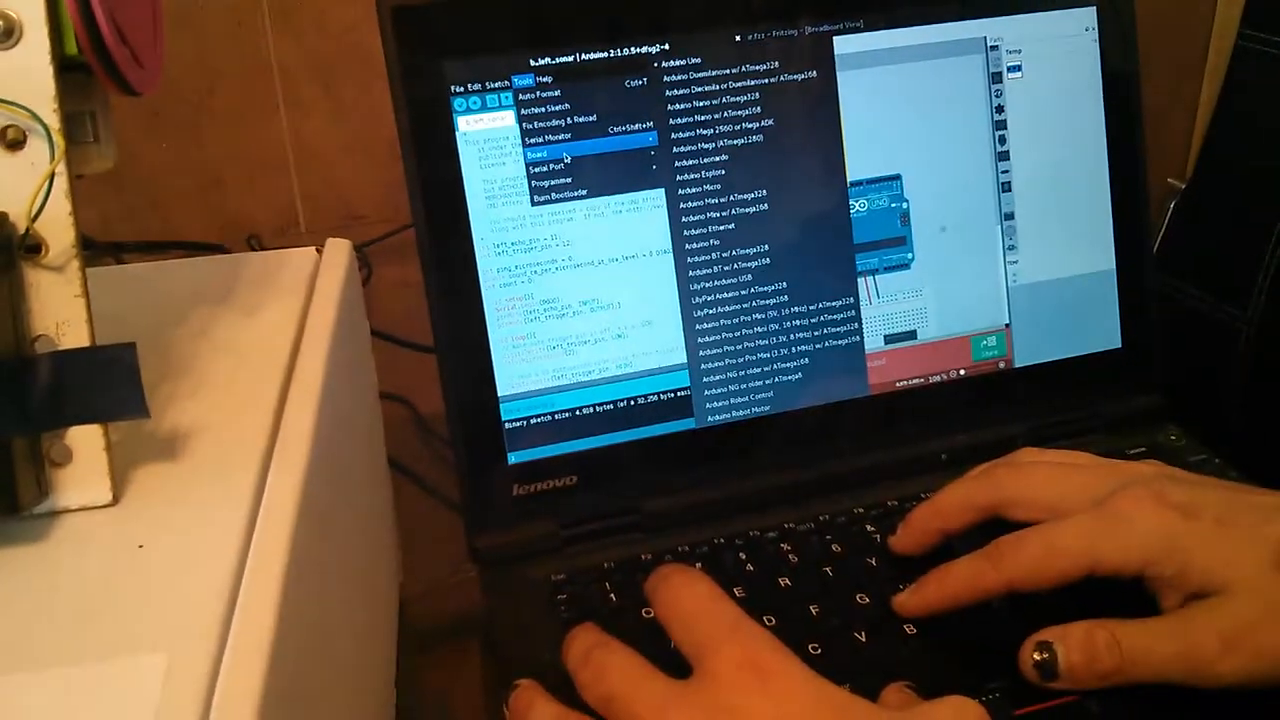